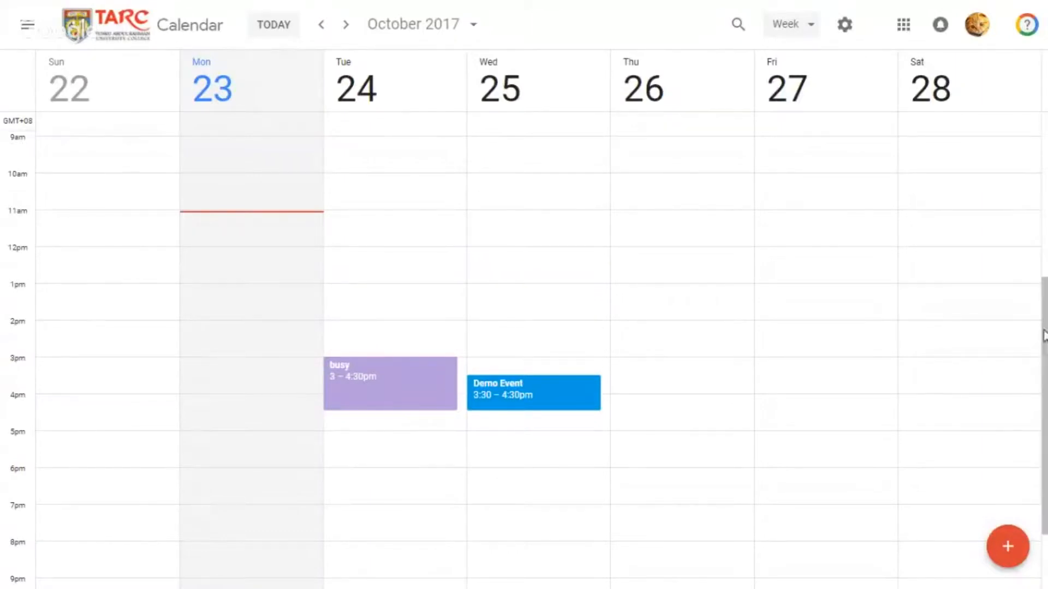
Create 'Demo Event 2018' in the Mon 23 11am slot and expand it to full editing
{"action": "left_click", "coordinate": [246, 229]}
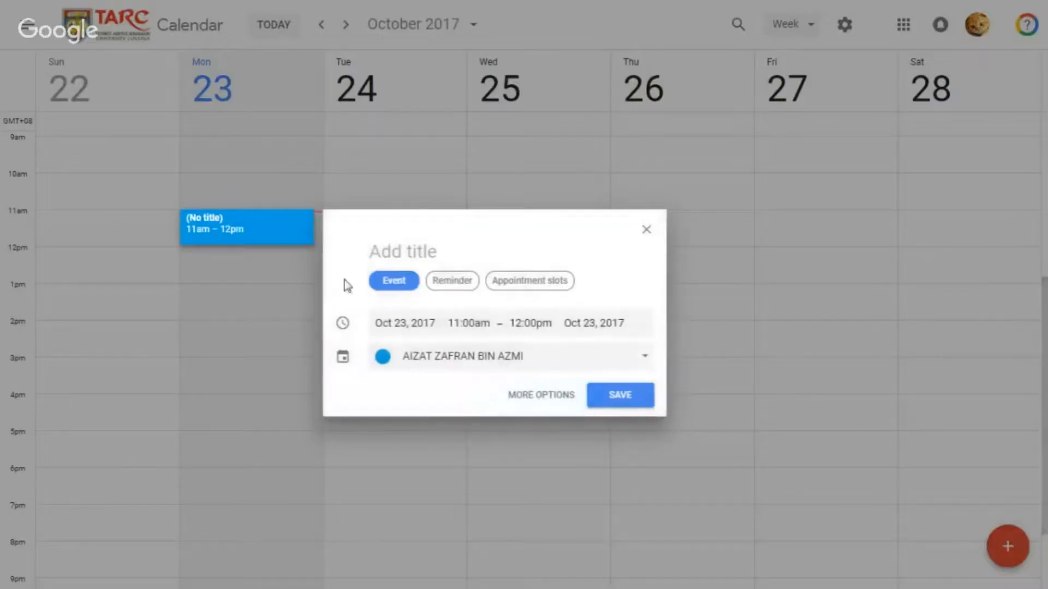
{"action": "type", "text": "Demo Event"}
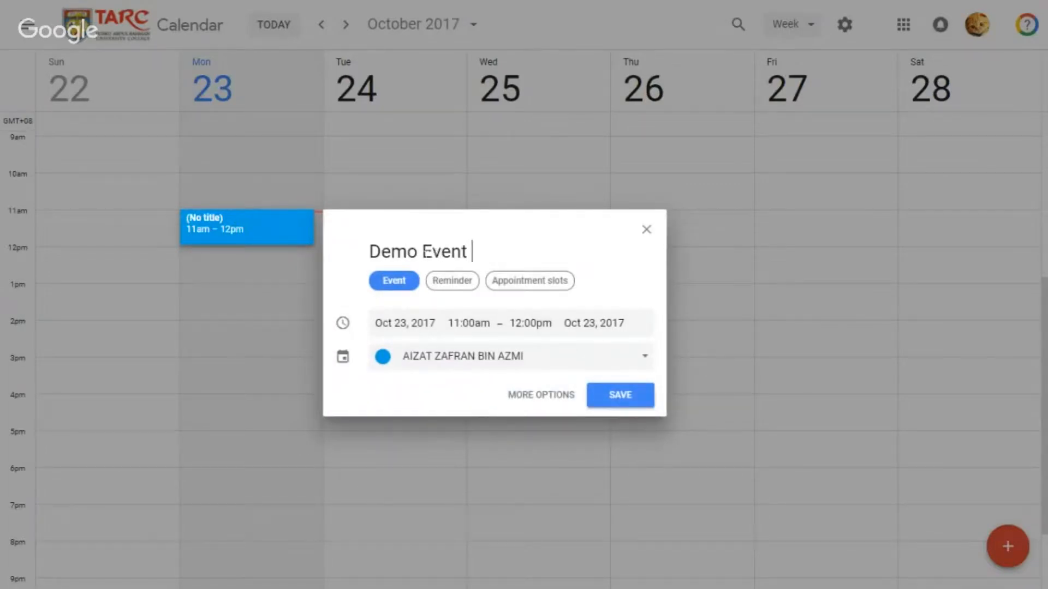
{"action": "type", "text": "2018"}
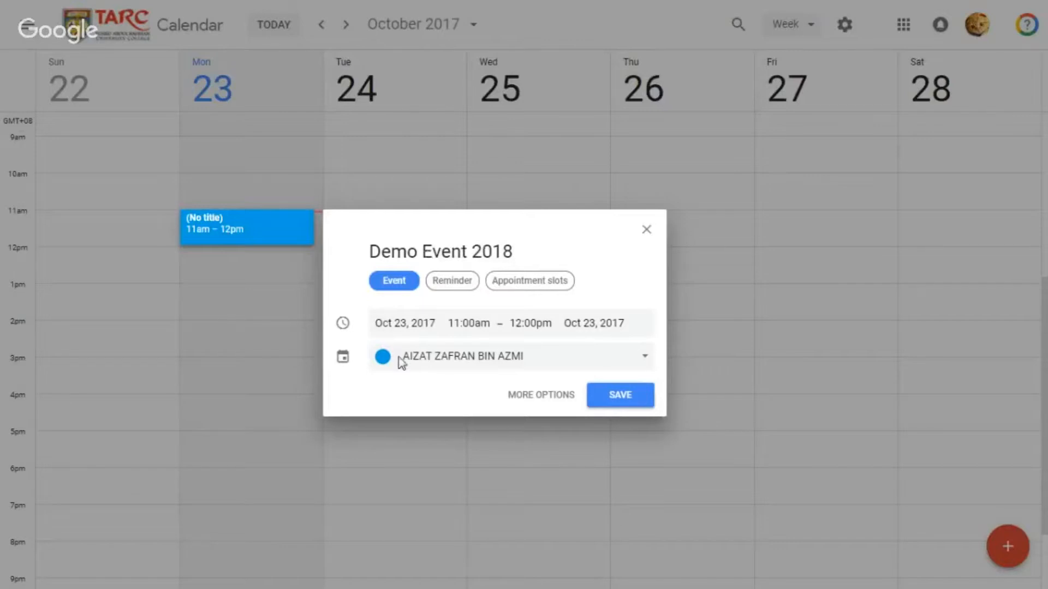
{"action": "left_click", "coordinate": [541, 395]}
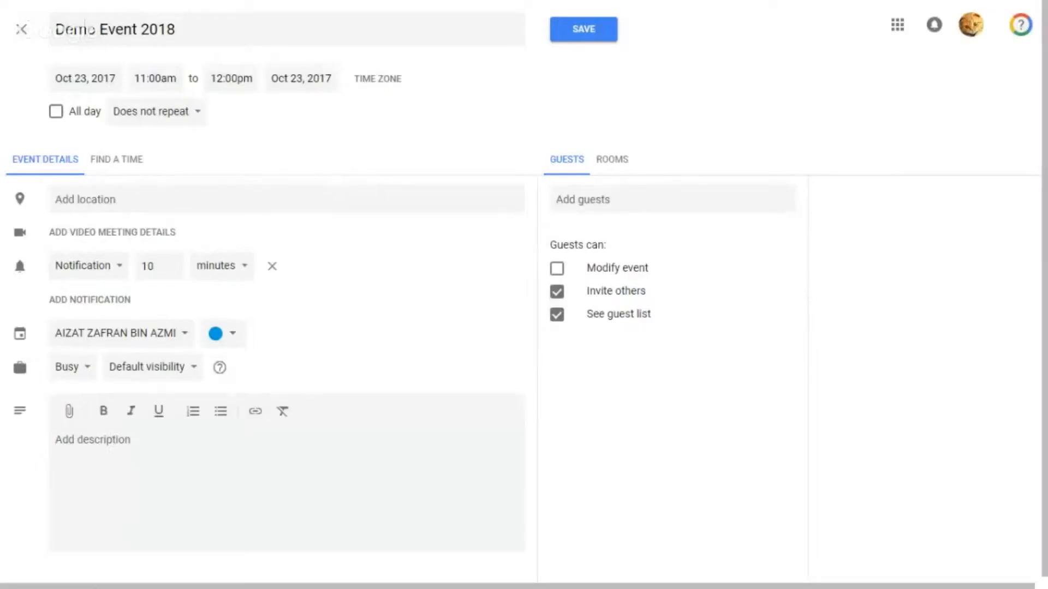
Write the description 'Demo only.' in bold and start inserting a hyperlink
{"action": "left_click", "coordinate": [76, 440]}
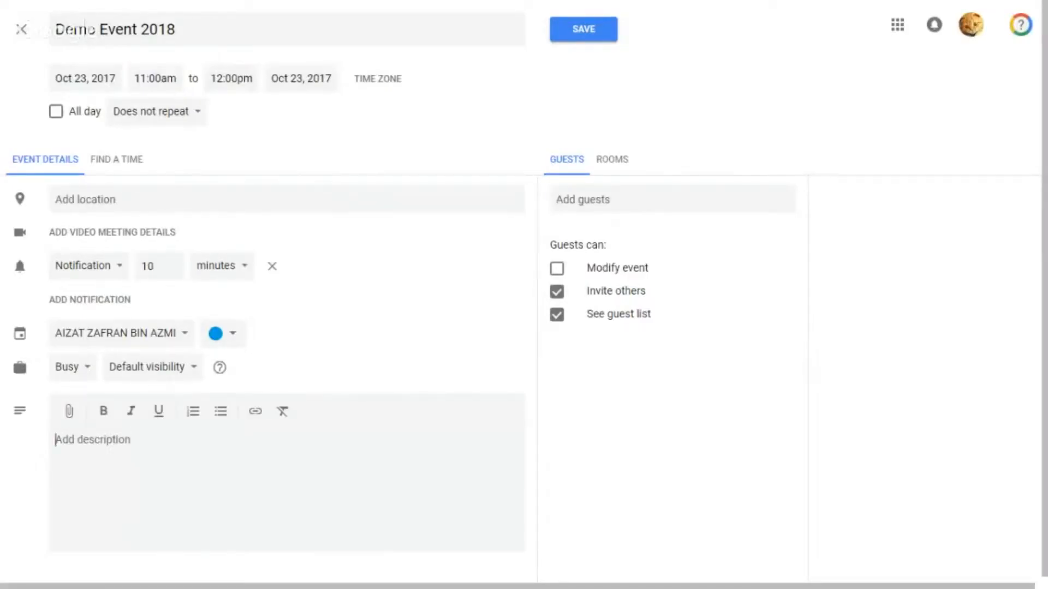
{"action": "mouse_move", "coordinate": [103, 410]}
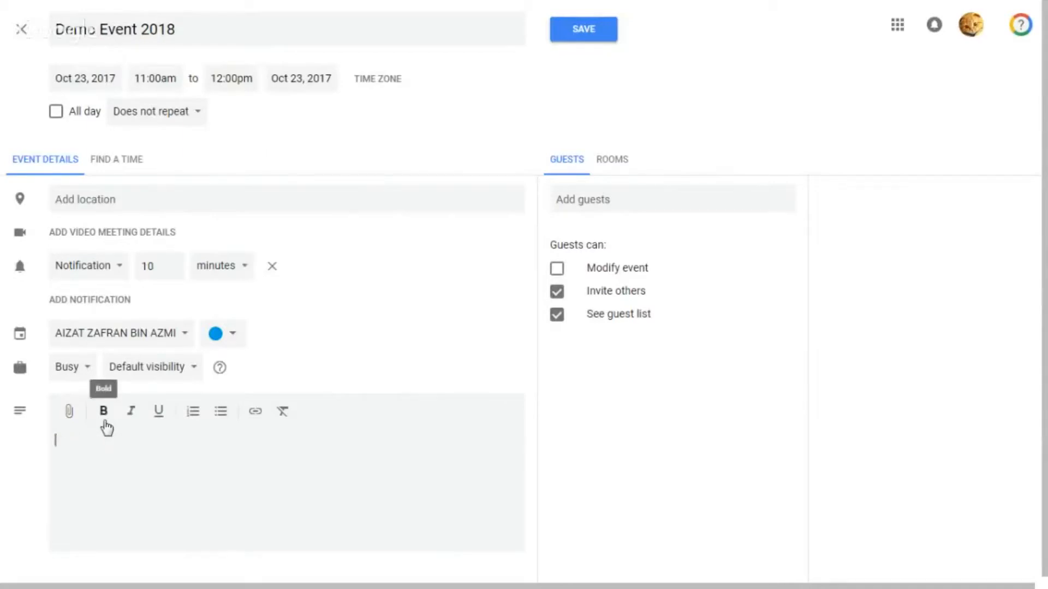
{"action": "type", "text": "Demo only."}
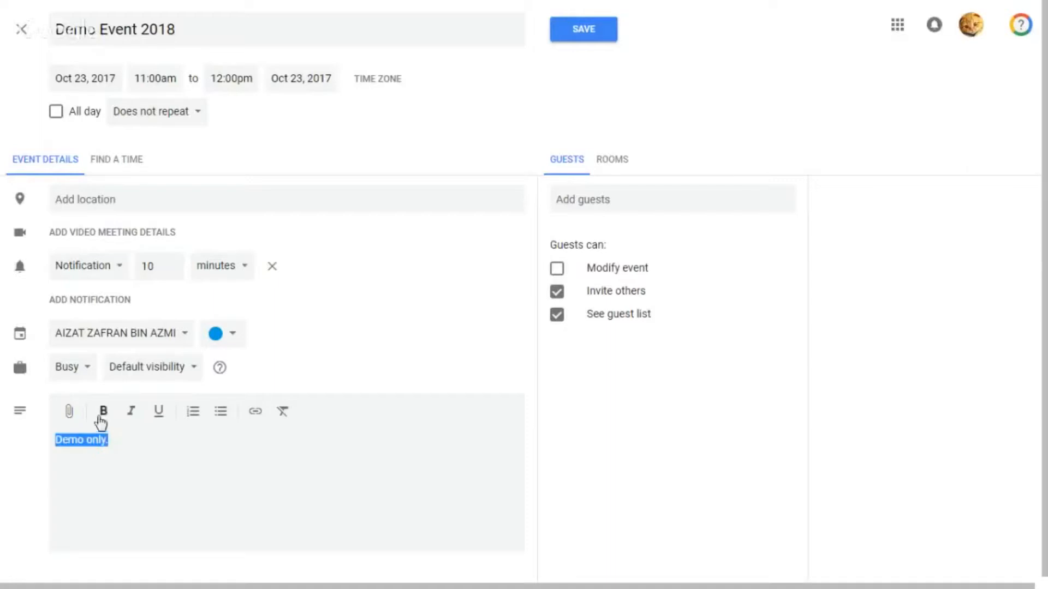
{"action": "mouse_move", "coordinate": [159, 412]}
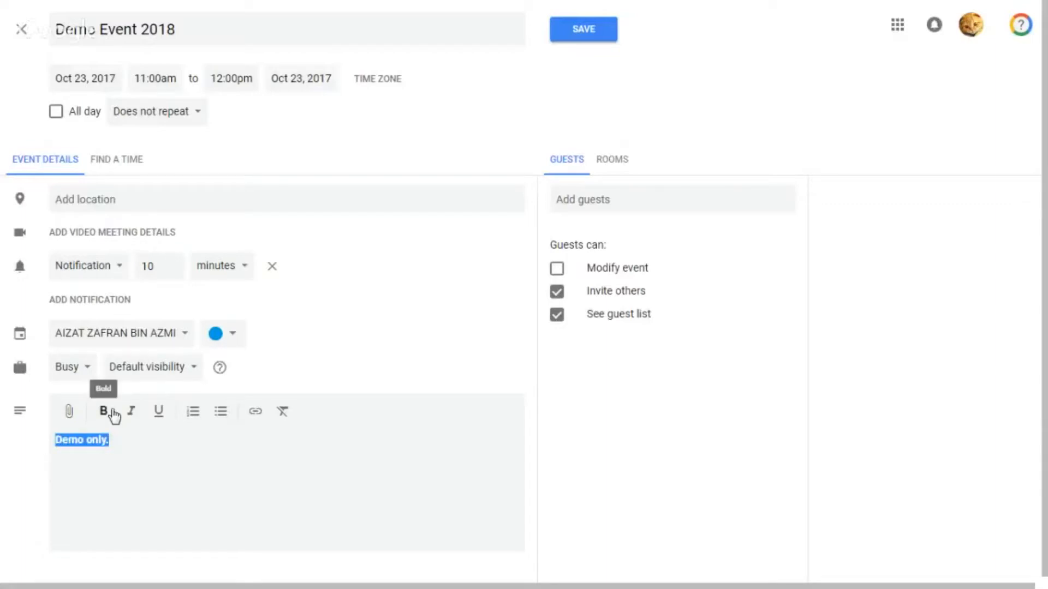
{"action": "left_click", "coordinate": [102, 412]}
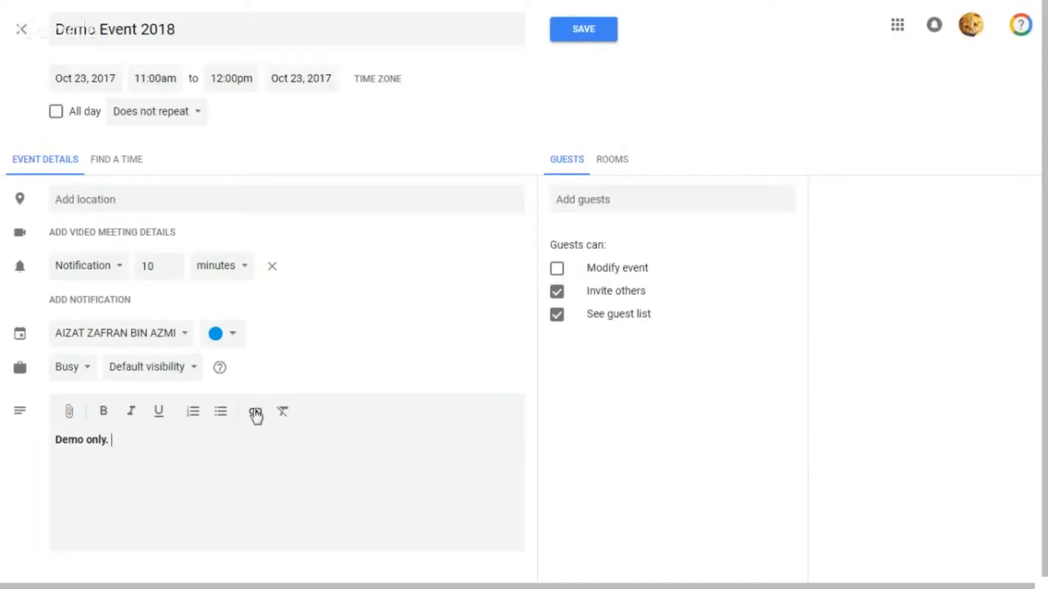
{"action": "left_click", "coordinate": [255, 411]}
{"action": "type", "text": "Demo l"}
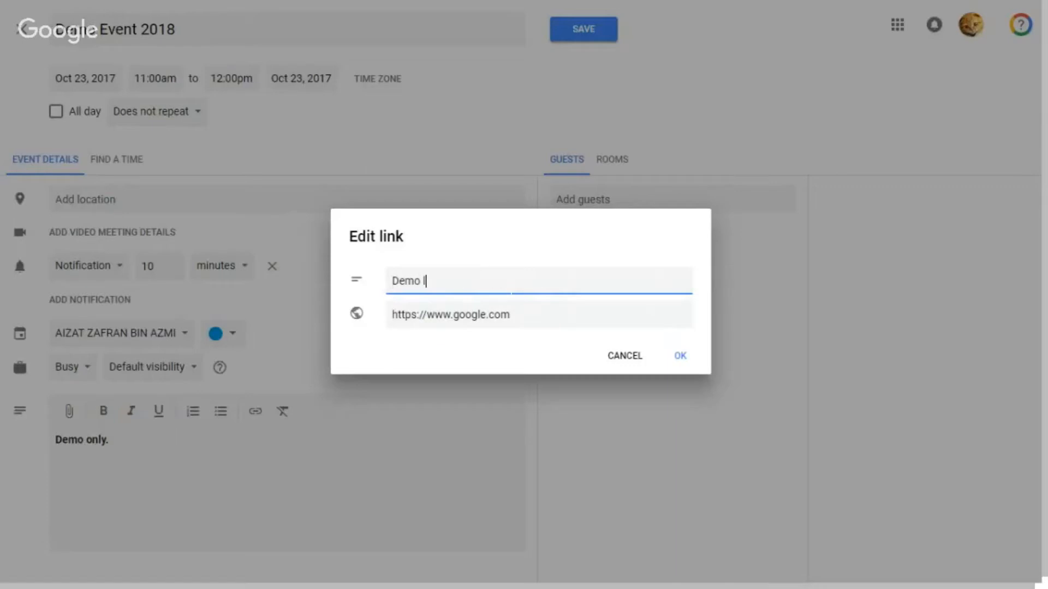
{"action": "type", "text": "ink"}
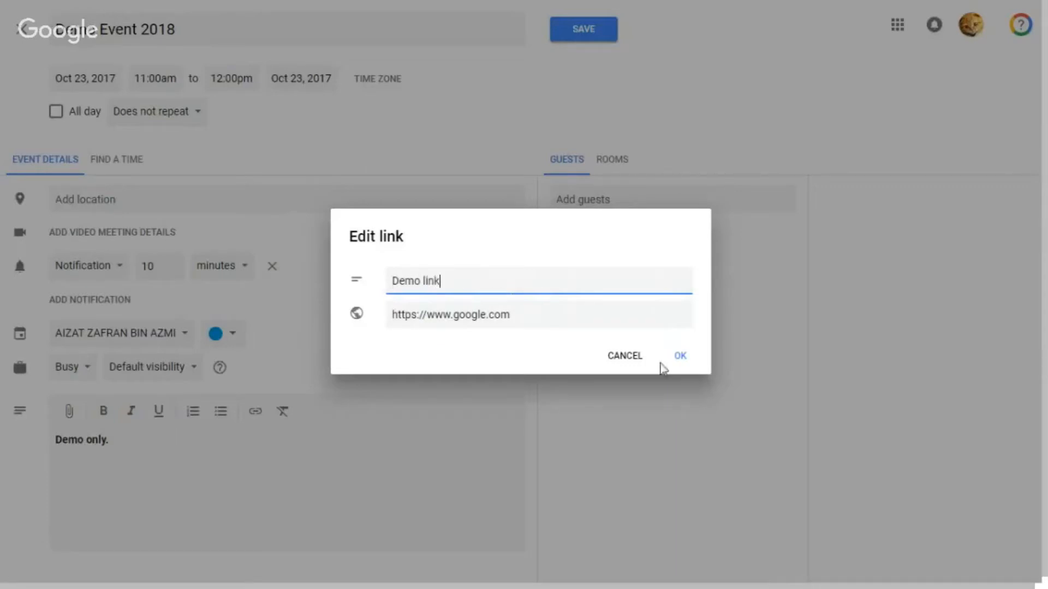
{"action": "left_click", "coordinate": [680, 356]}
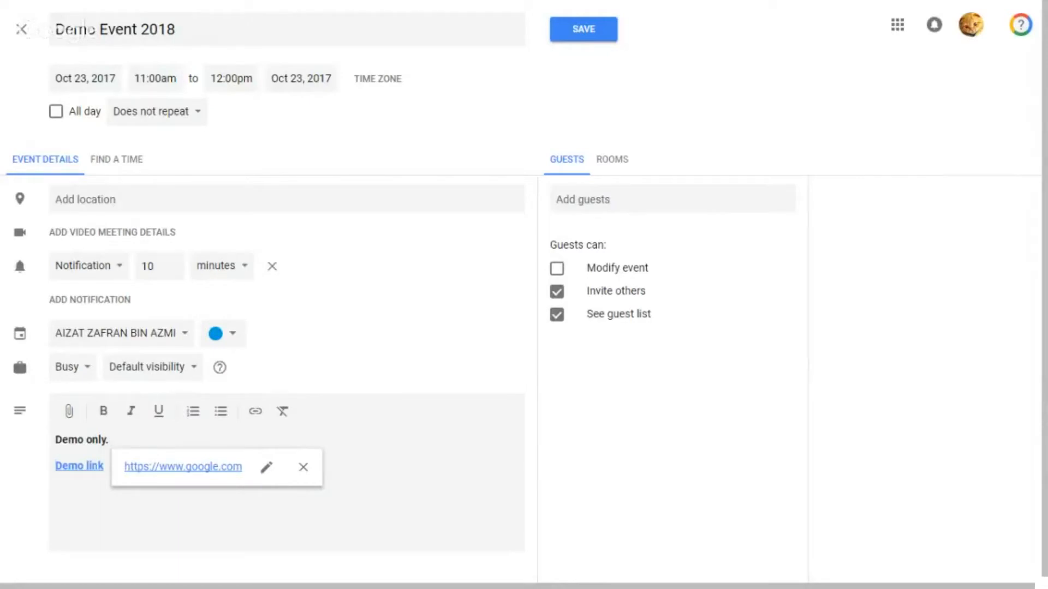
{"action": "left_click", "coordinate": [304, 468]}
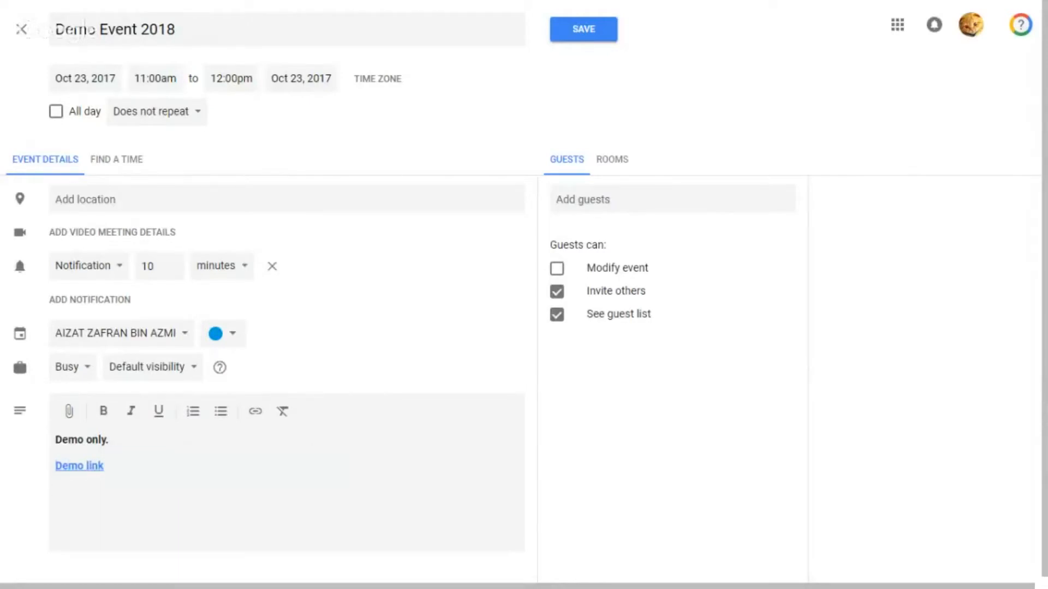
{"action": "left_click", "coordinate": [70, 411]}
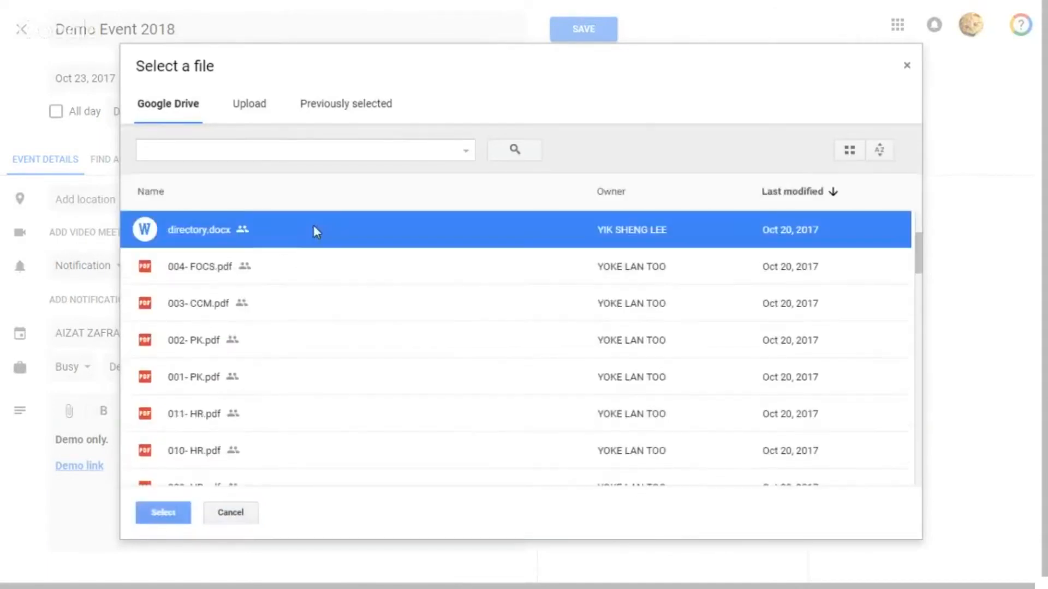
Attach directory.docx from Google Drive to the description
{"action": "left_click", "coordinate": [163, 513]}
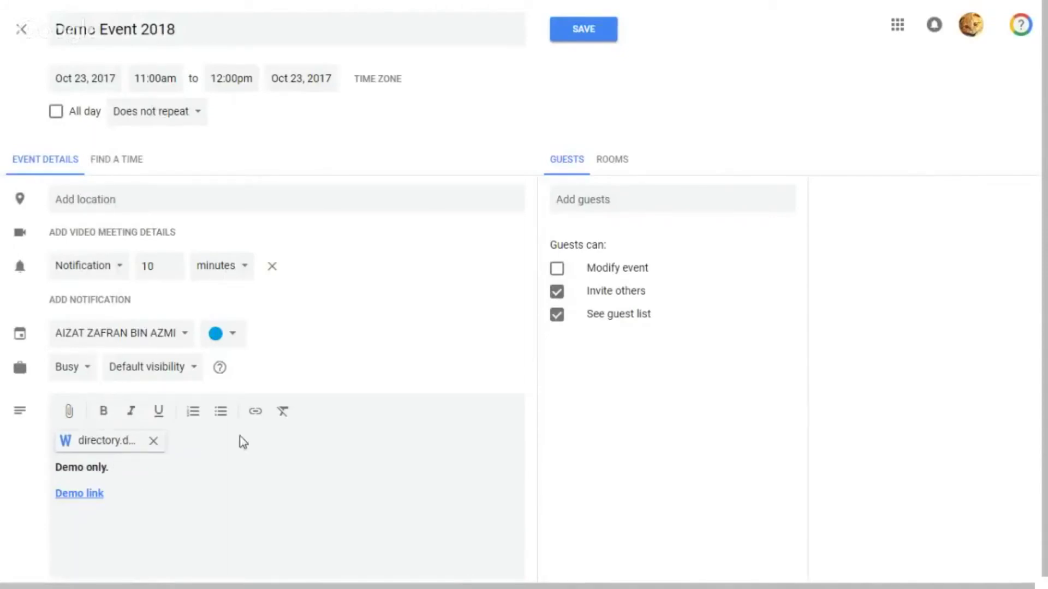
{"action": "mouse_move", "coordinate": [582, 28]}
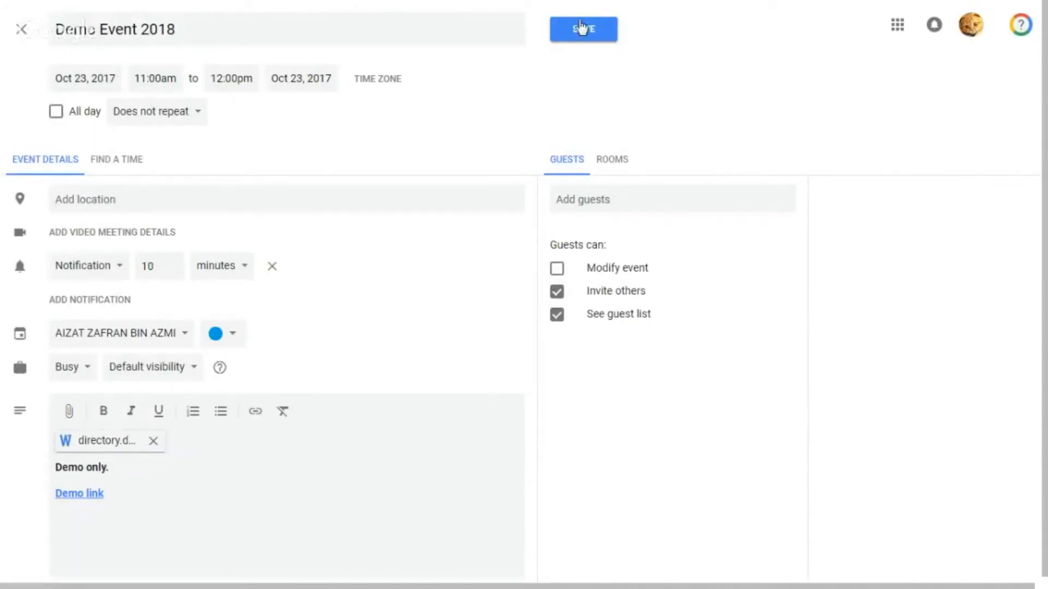
Save the event and preview Demo Event 2018 on Monday 23, highlighting 'Demo only.'
{"action": "left_click", "coordinate": [583, 28]}
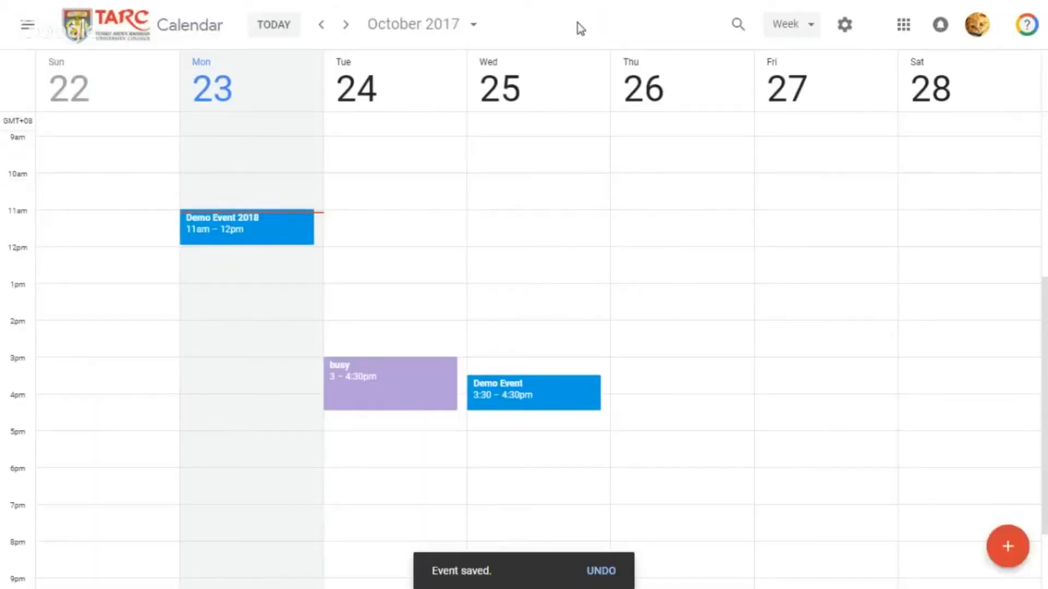
{"action": "mouse_move", "coordinate": [286, 233]}
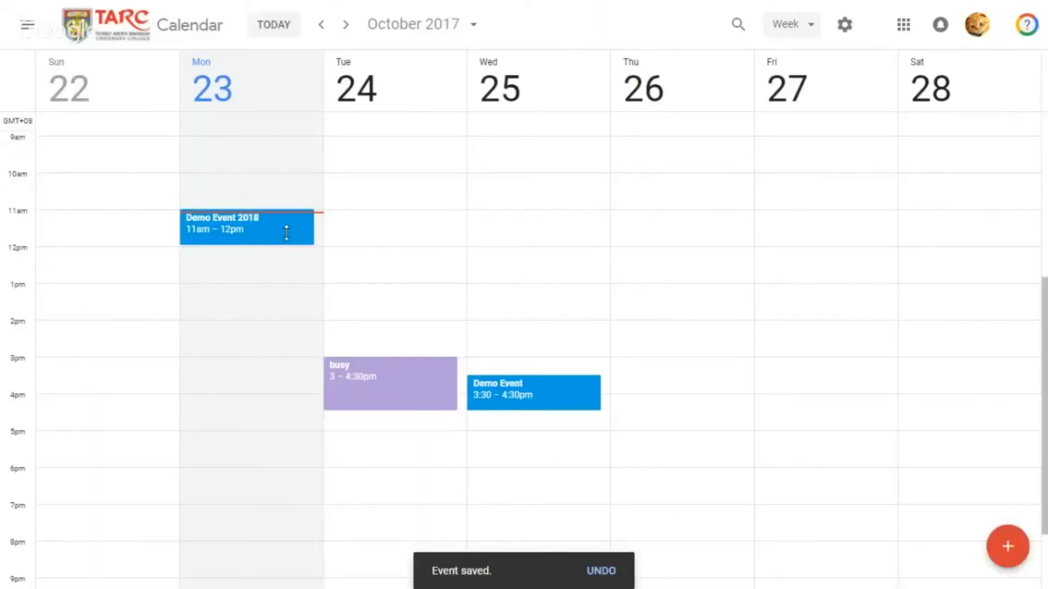
{"action": "left_click", "coordinate": [242, 227]}
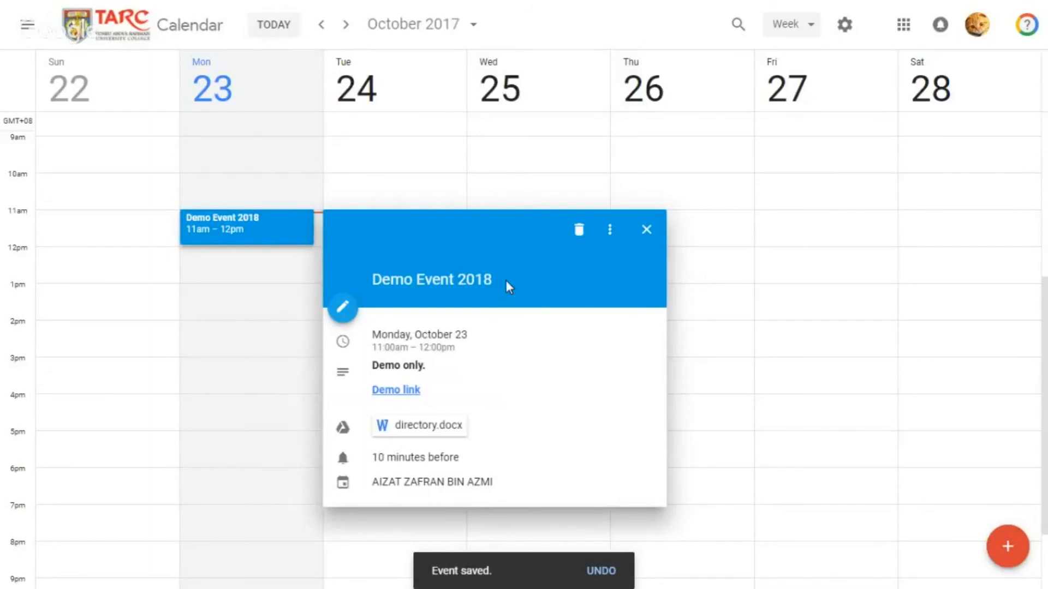
{"action": "mouse_move", "coordinate": [422, 417]}
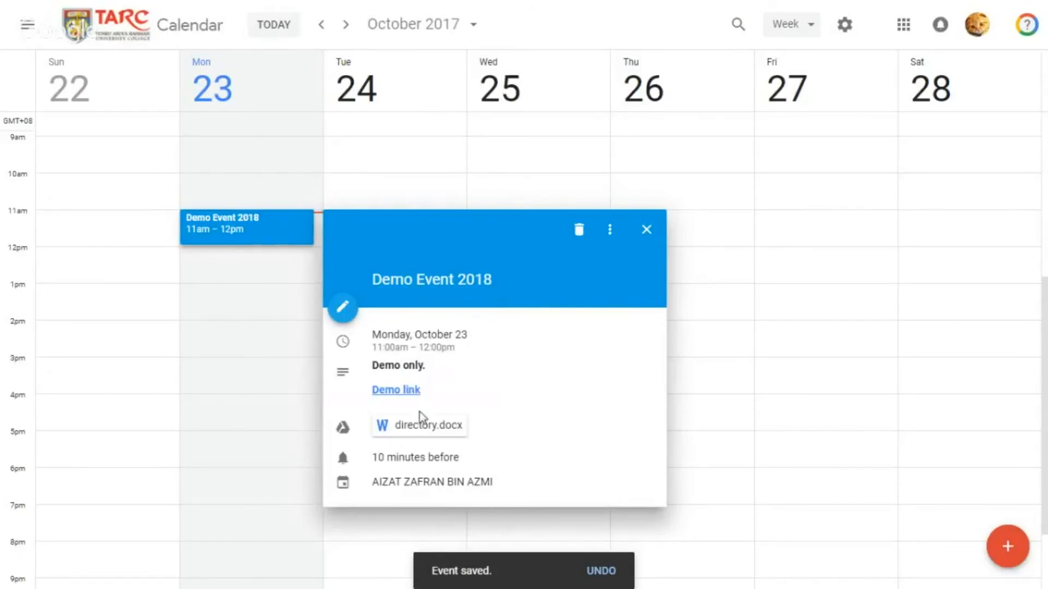
{"action": "mouse_move", "coordinate": [437, 371]}
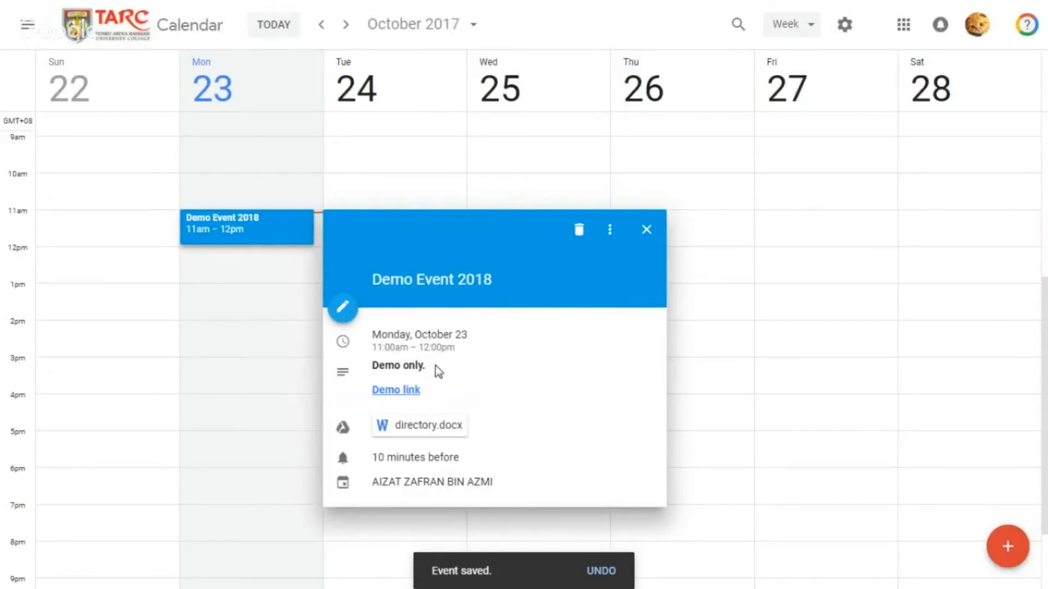
{"action": "double_click", "coordinate": [397, 365]}
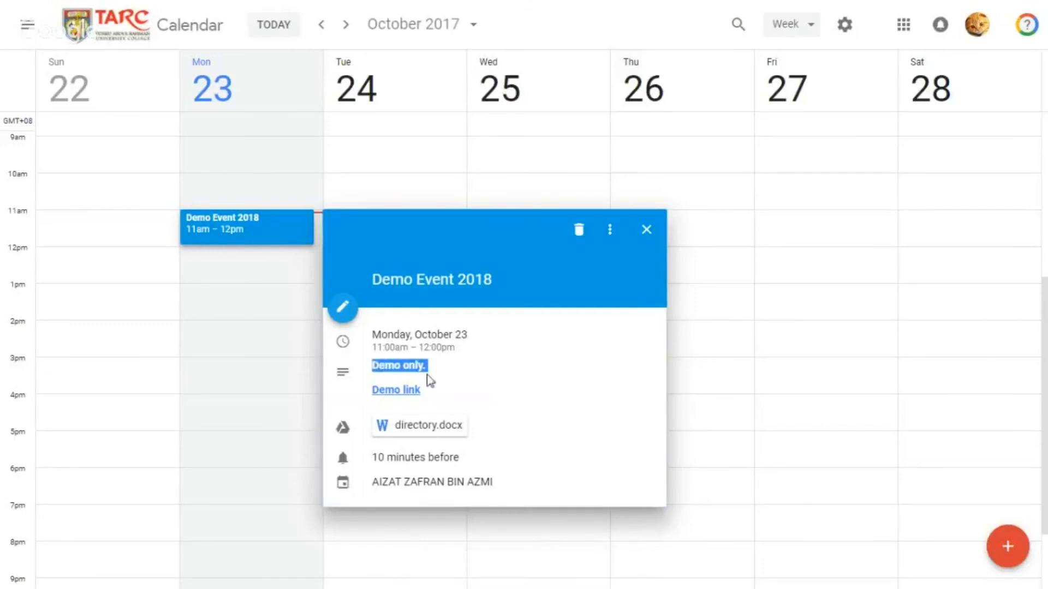